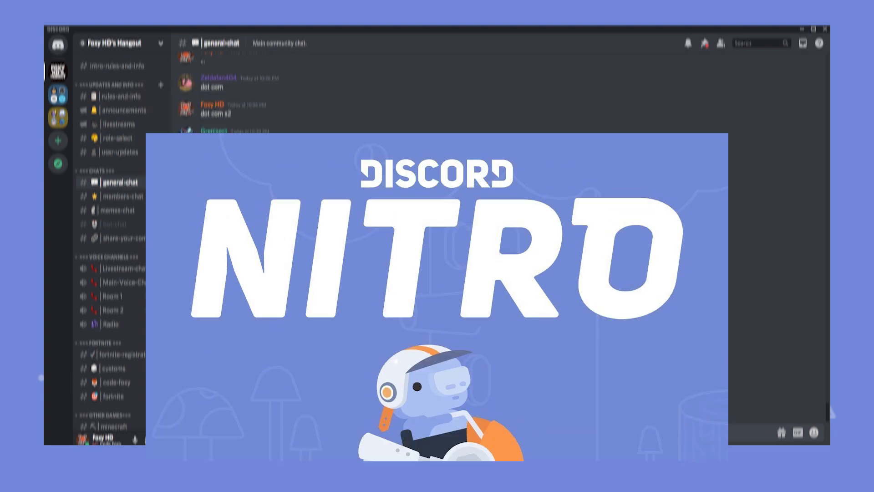
# Switch to the #role-select channel listing reaction-assigned game roles
pyautogui.click(117, 69)
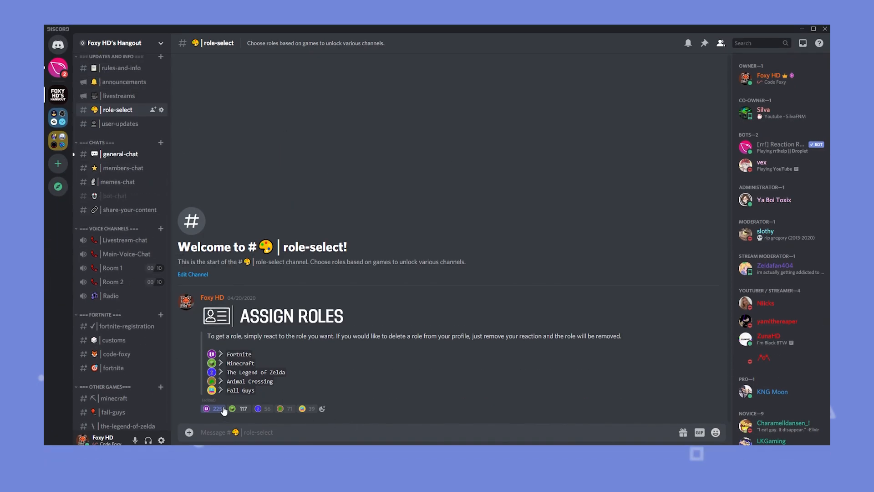
# View the Reaction Roles bot's profile card from the member list and dismiss it
pyautogui.click(215, 408)
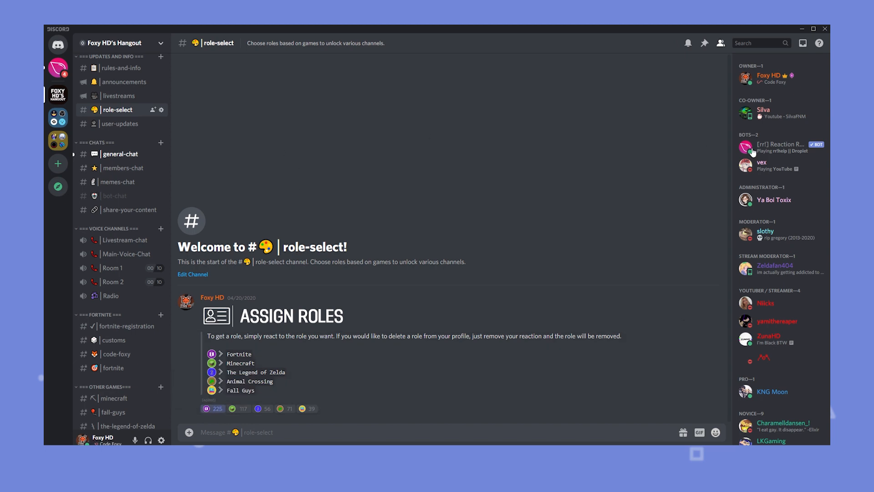
pyautogui.click(780, 147)
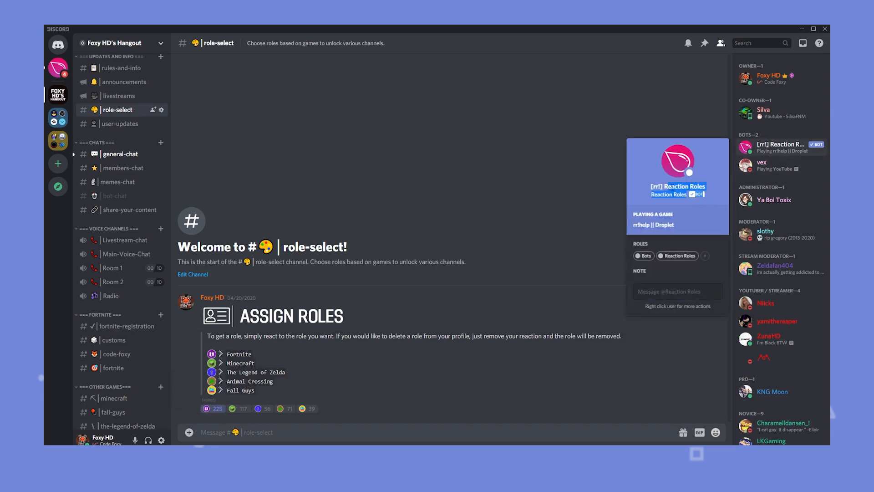
pyautogui.click(380, 233)
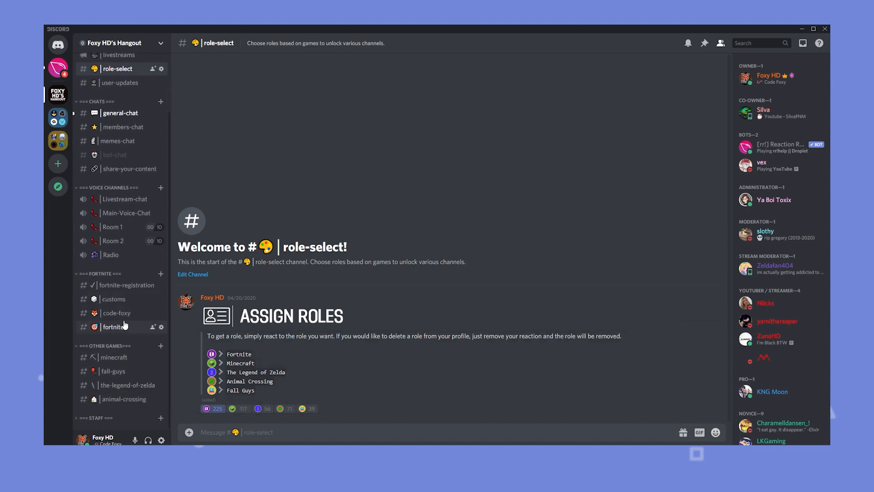
# Look at #fortnite, return to #role-select, then move to #bot-chat with economy bot commands
pyautogui.click(114, 327)
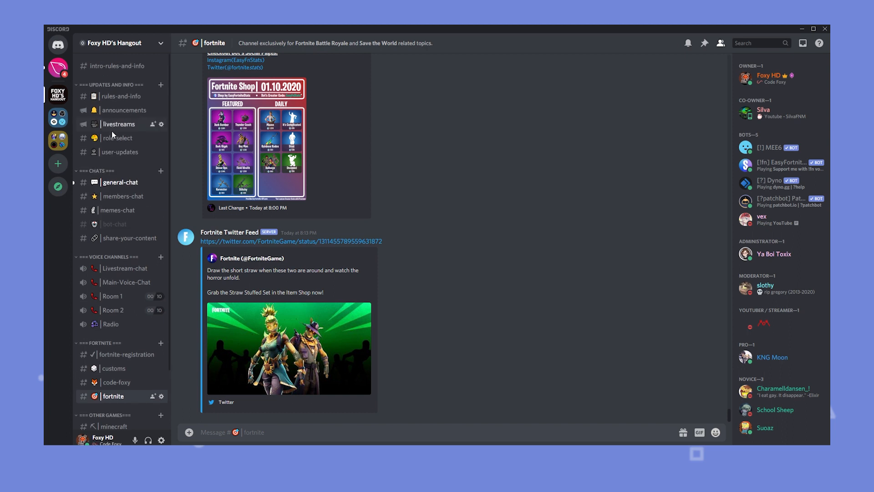
pyautogui.click(117, 137)
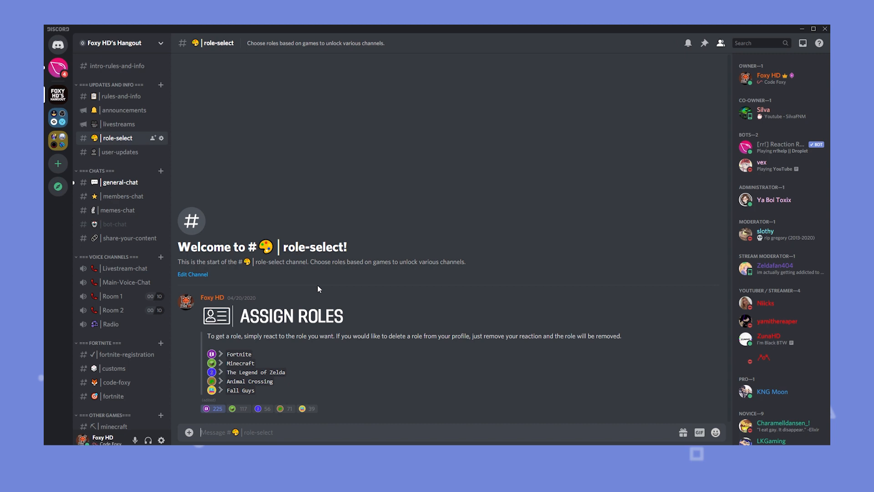
pyautogui.click(116, 224)
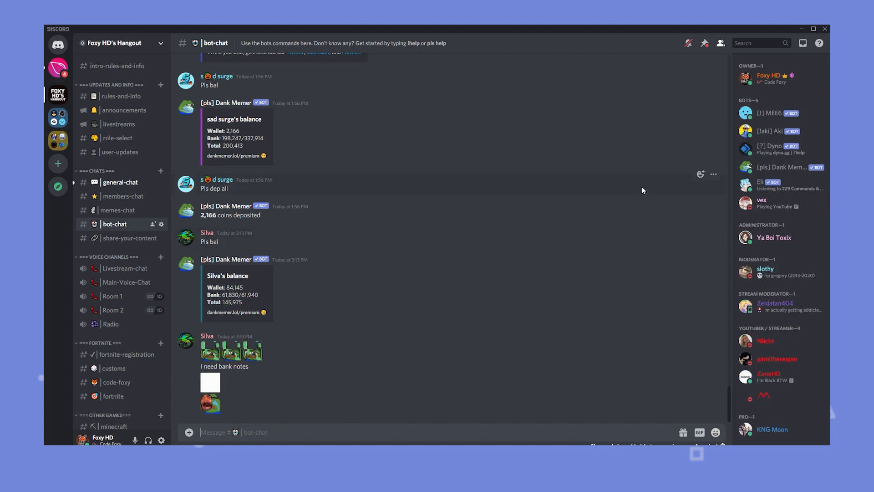
pyautogui.click(769, 113)
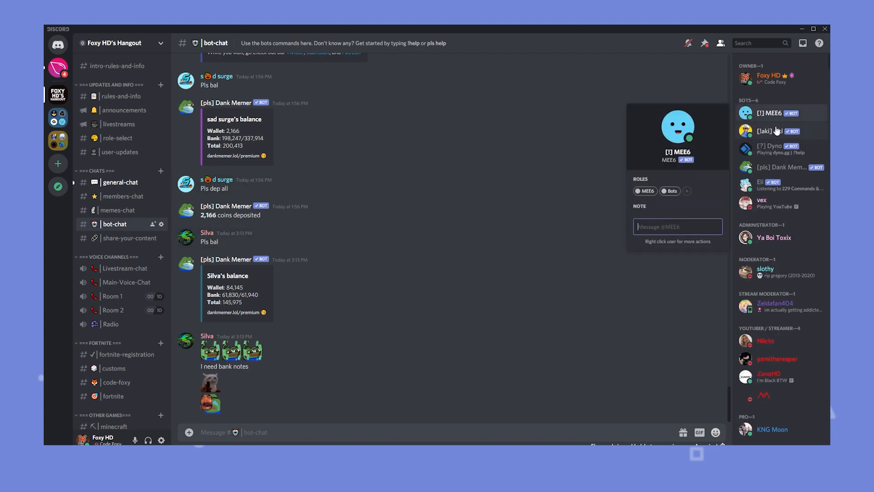
pyautogui.click(774, 149)
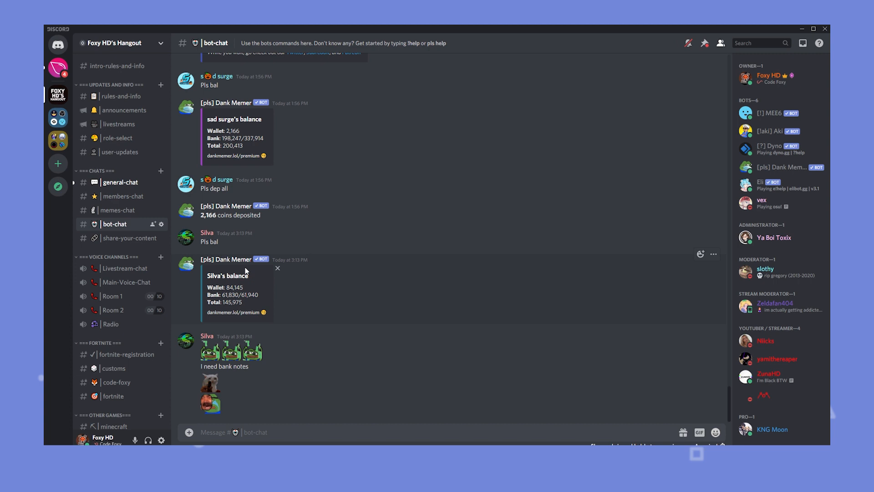
pyautogui.click(226, 260)
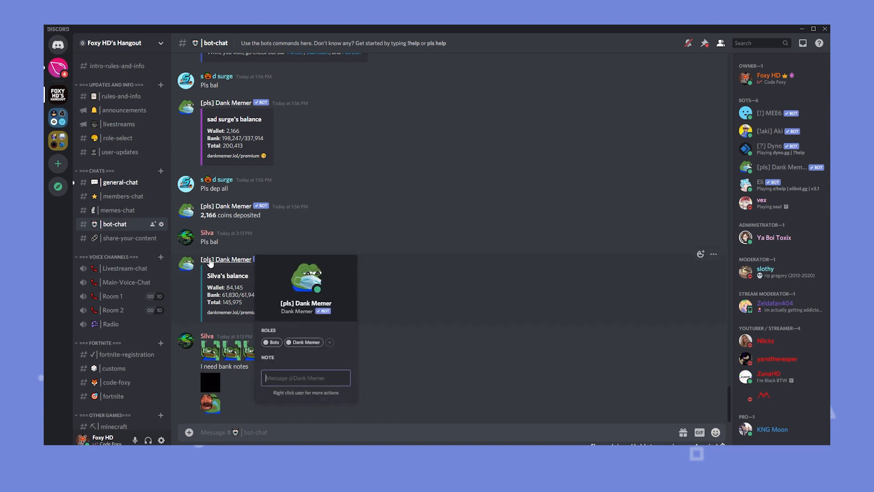
pyautogui.click(403, 255)
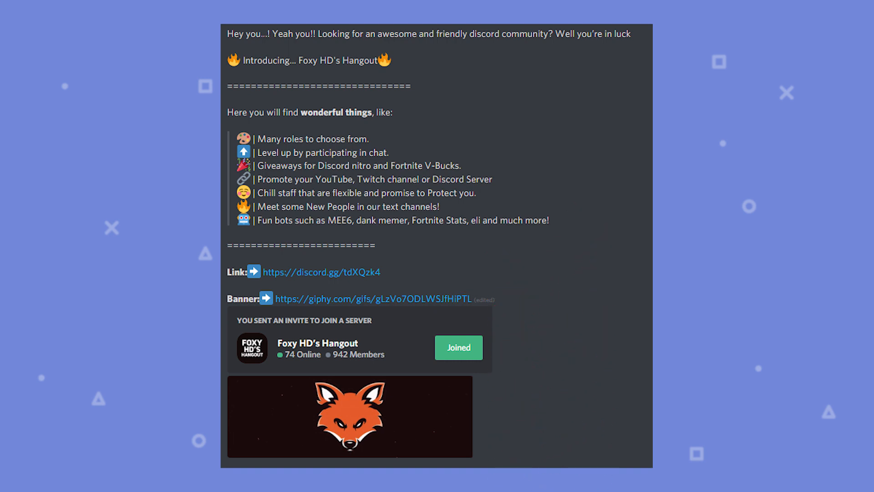
# Scroll the server advertisement post to reveal its invite embed and fox banner
pyautogui.scroll(-3)
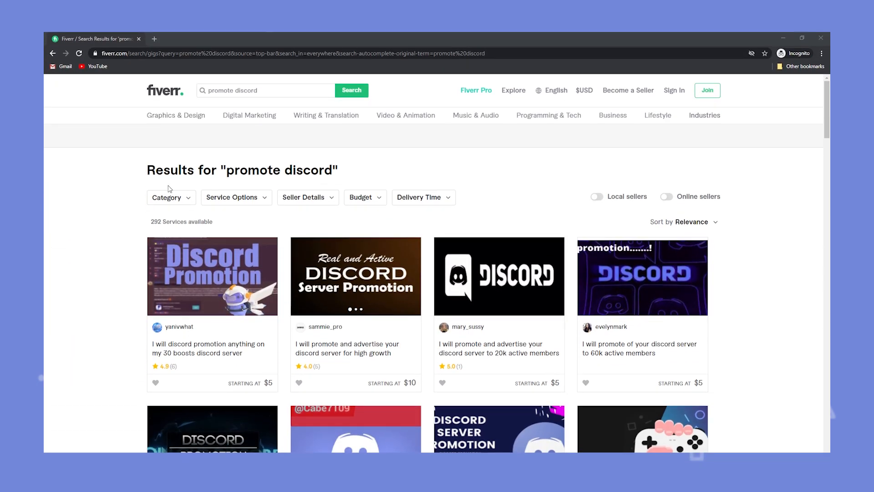
# Filter the 'promote discord' gigs to Budget under $15 and Level One sellers
pyautogui.click(362, 197)
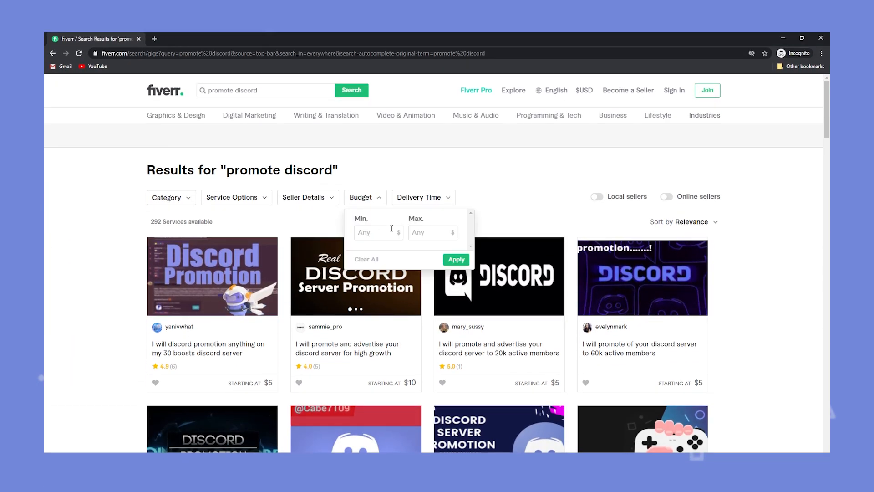
pyautogui.write('1')
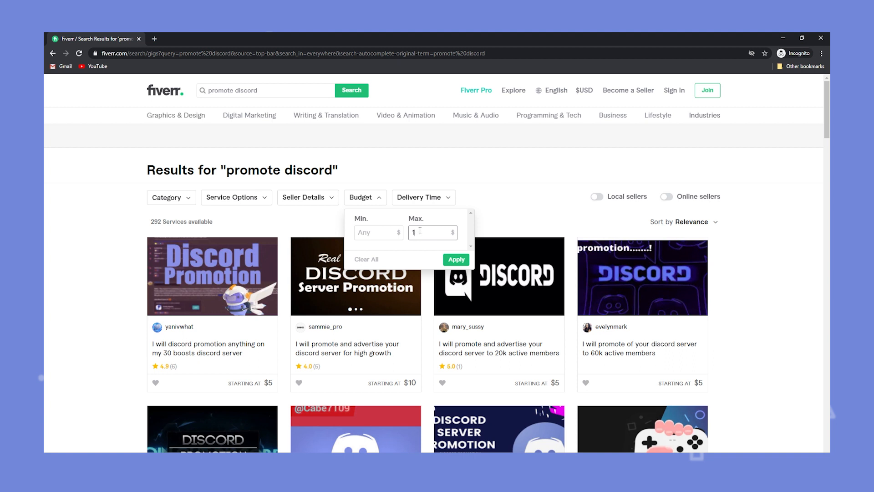
pyautogui.click(455, 260)
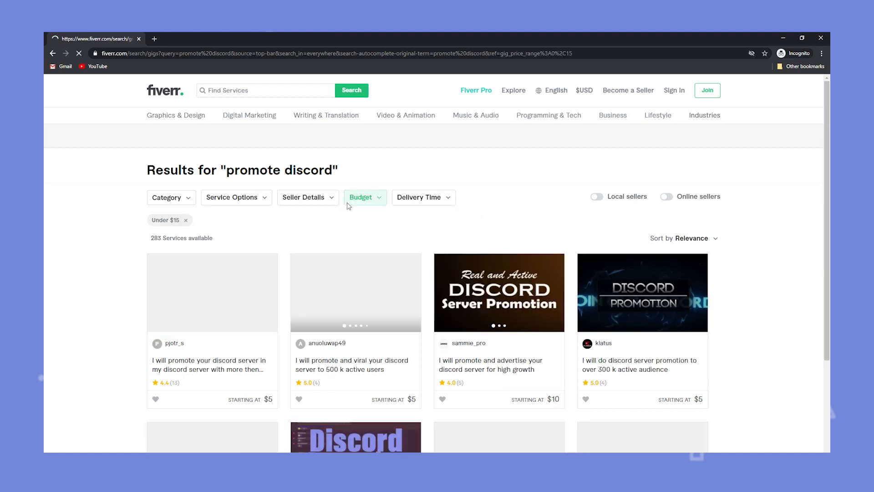
pyautogui.click(304, 197)
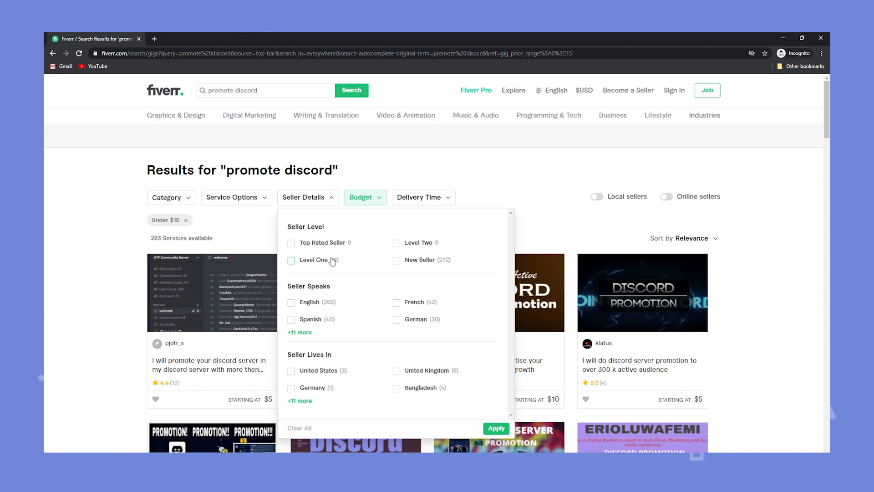
pyautogui.click(291, 259)
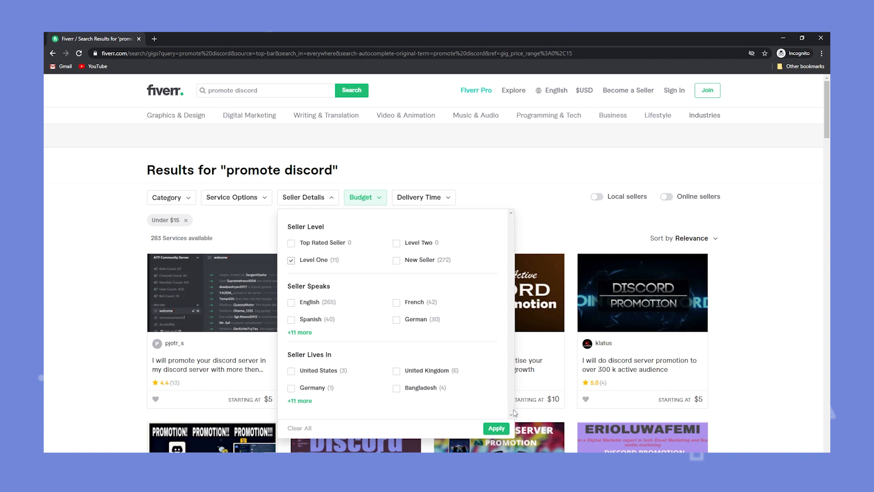
pyautogui.click(496, 429)
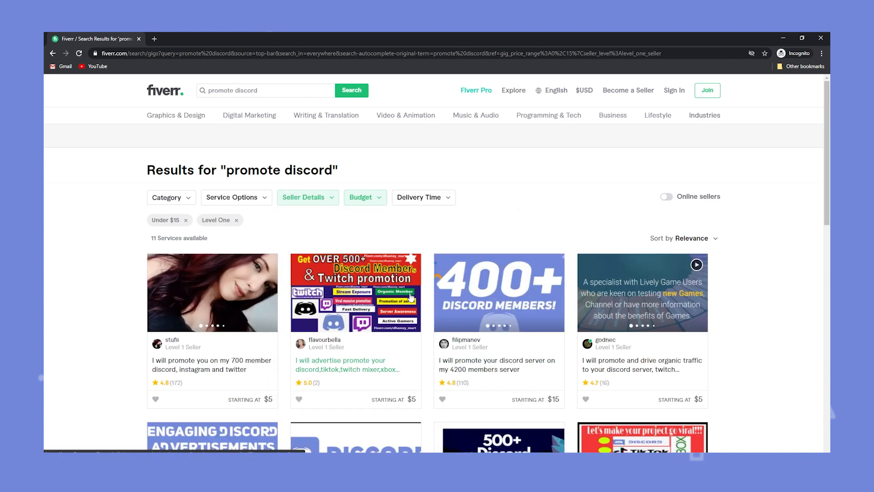
# Scroll through the 11 remaining Level One gigs under $15
pyautogui.scroll(-3)
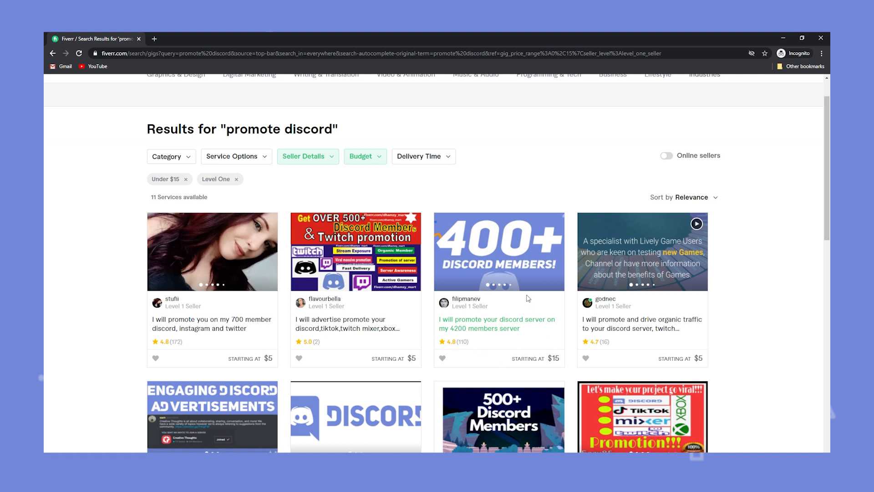
pyautogui.scroll(-3)
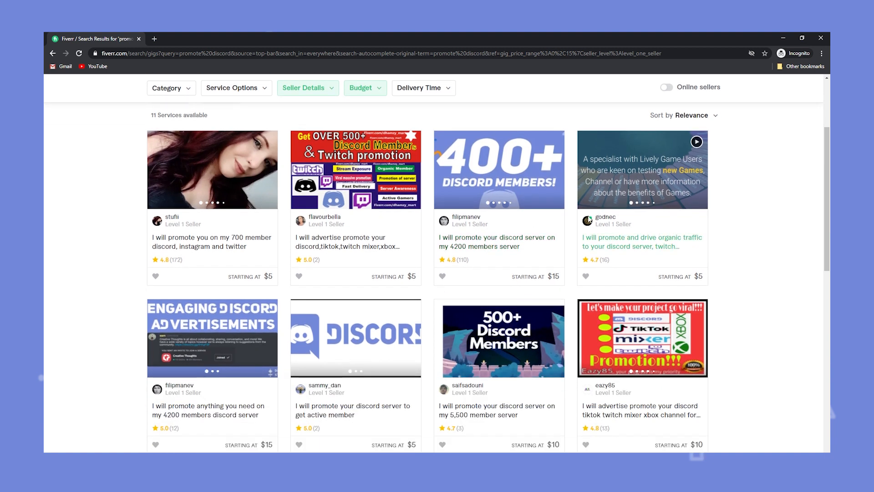
pyautogui.scroll(-3)
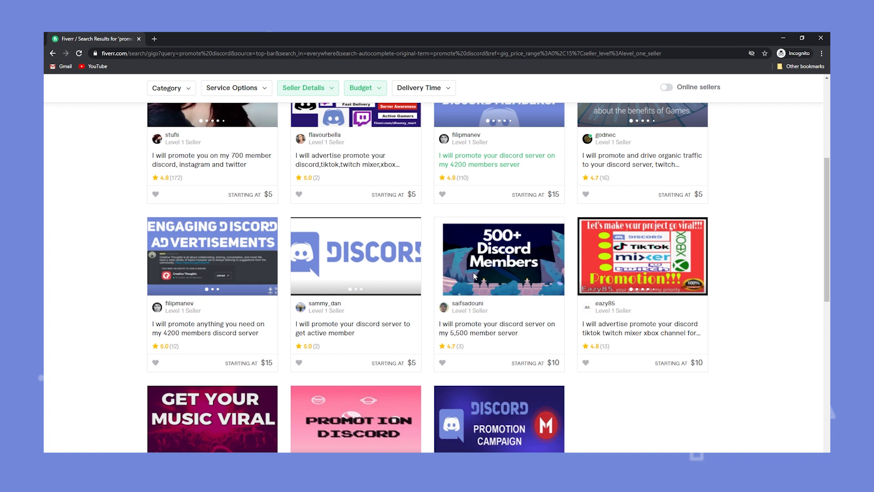
pyautogui.scroll(-3)
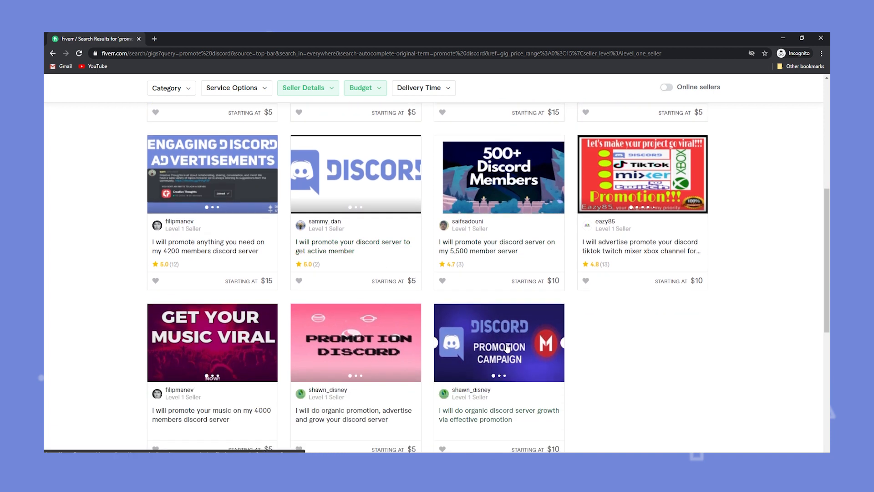
pyautogui.scroll(-3)
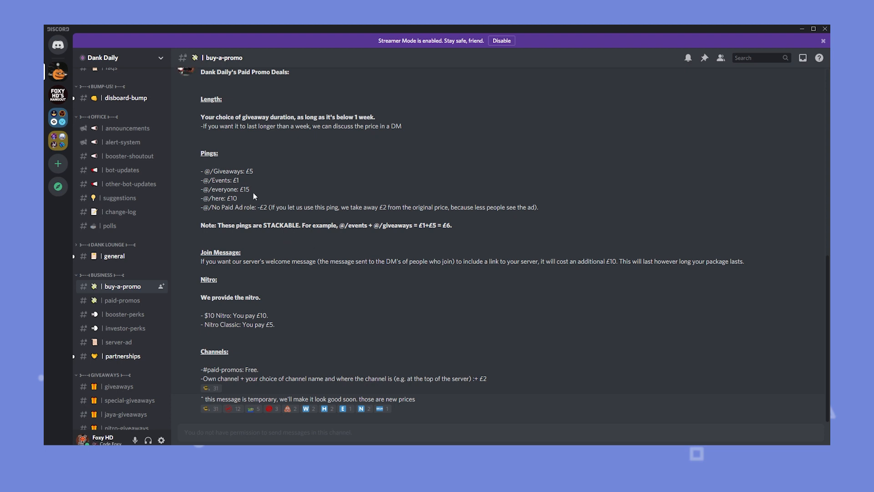
pyautogui.moveTo(275, 254)
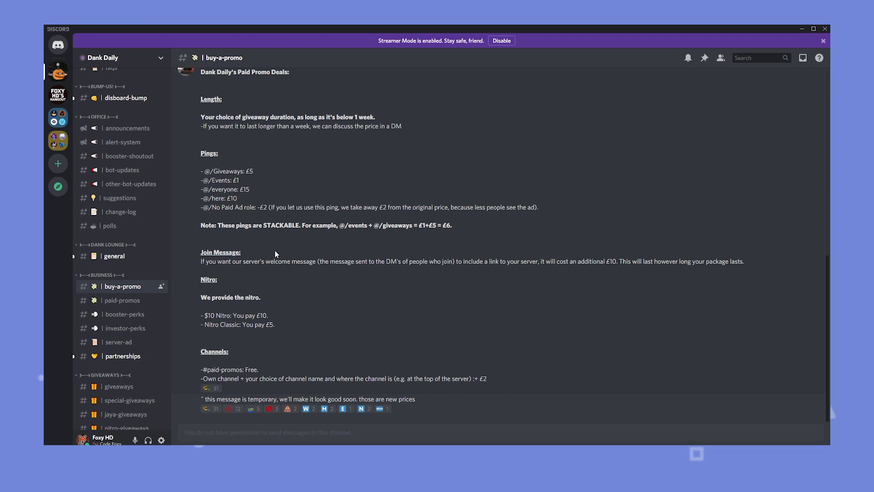
# Highlight part of Dank Daily's paid promo deals price list in #buy-a-promo
pyautogui.moveTo(201, 253); pyautogui.dragTo(290, 262)
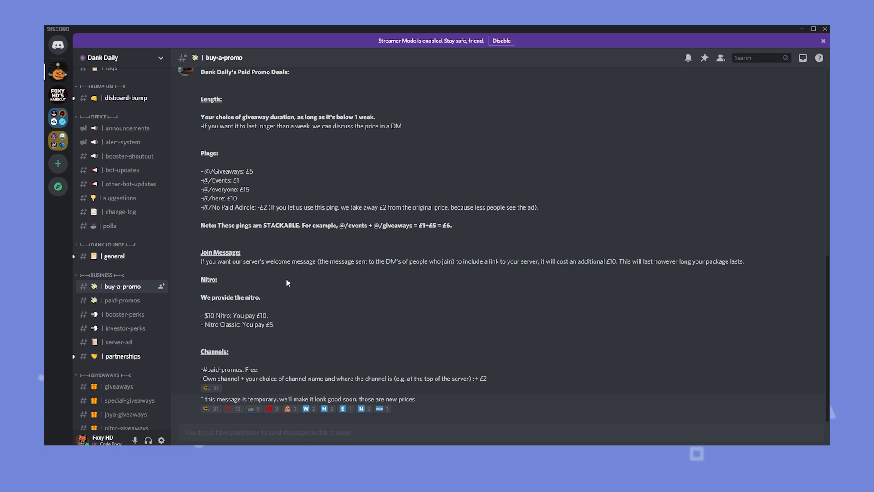
pyautogui.moveTo(288, 280)
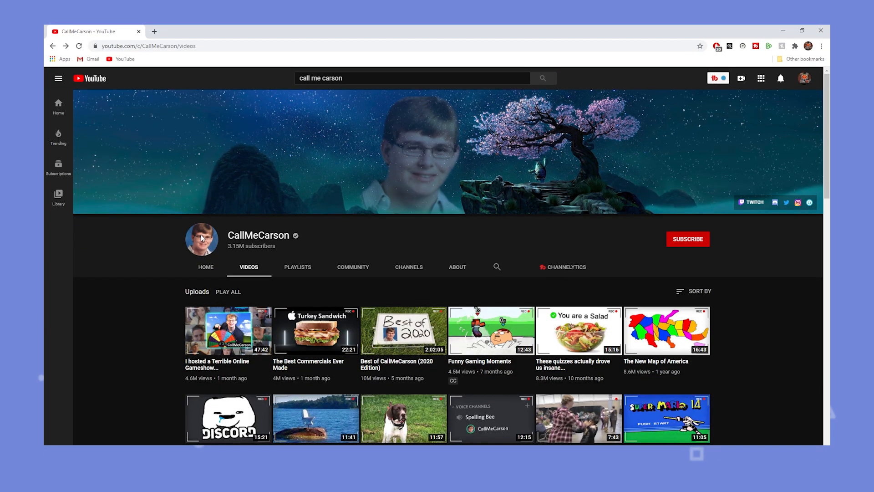
# Scroll CallMeCarson's channel to the Discord Spelling Bee video
pyautogui.scroll(-3)
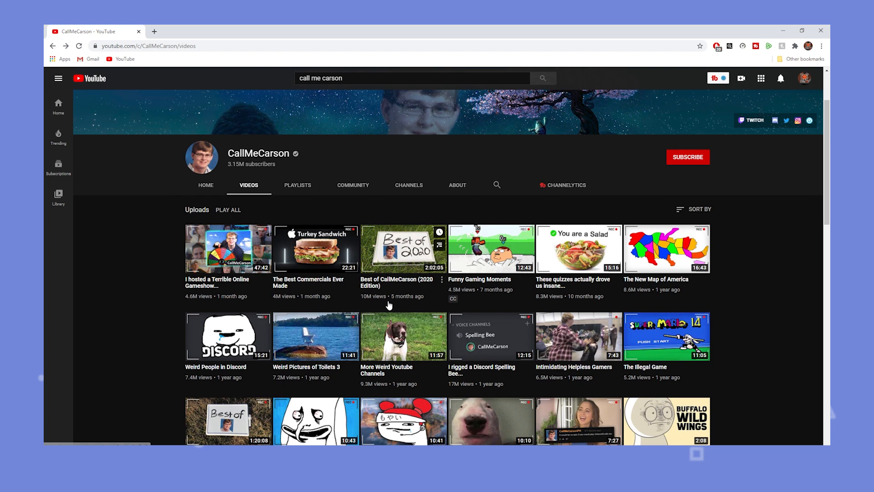
pyautogui.scroll(-3)
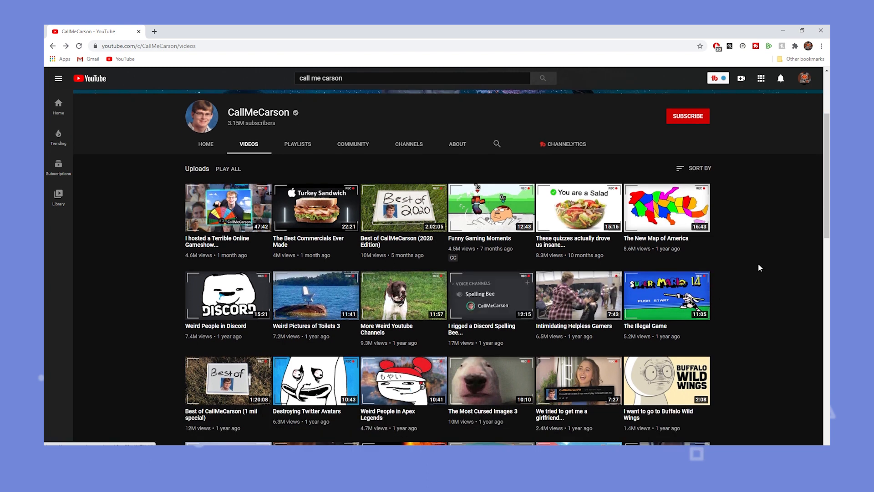
pyautogui.scroll(-3)
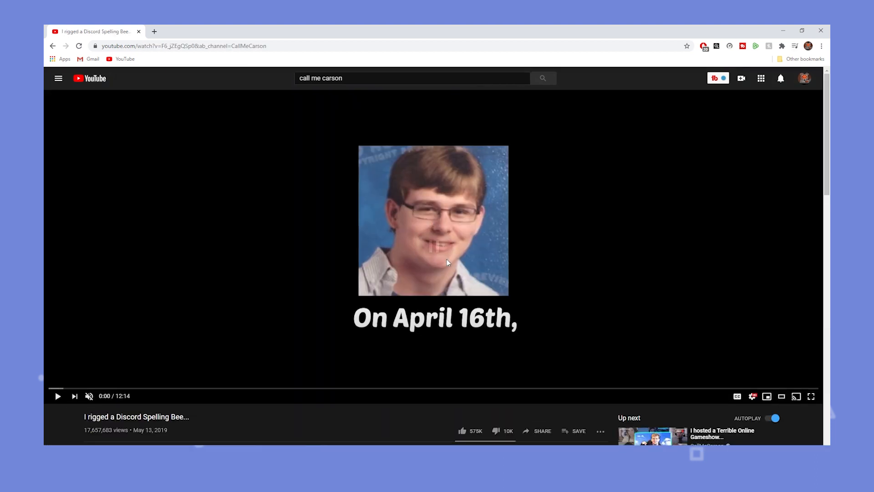
pyautogui.scroll(-3)
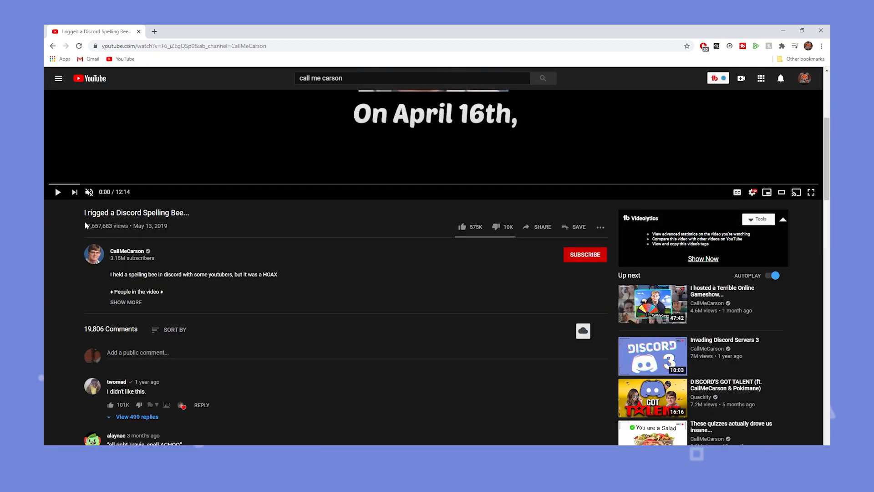
pyautogui.moveTo(224, 237)
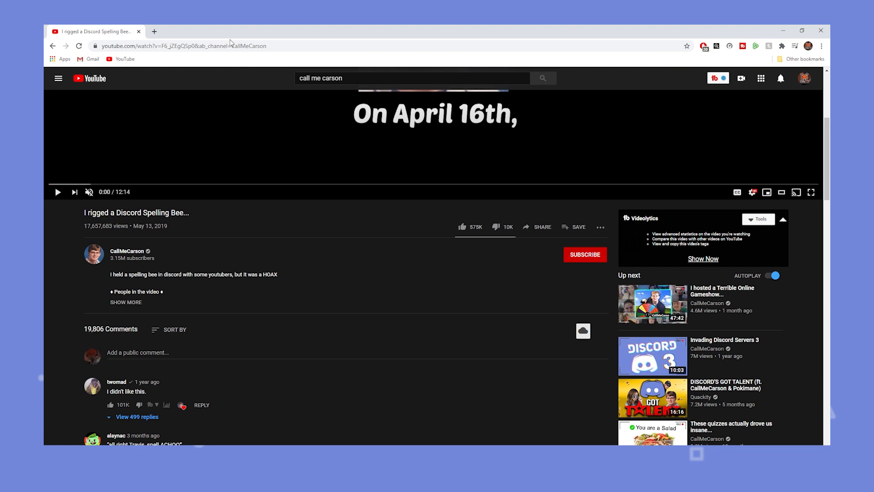
pyautogui.moveTo(263, 43)
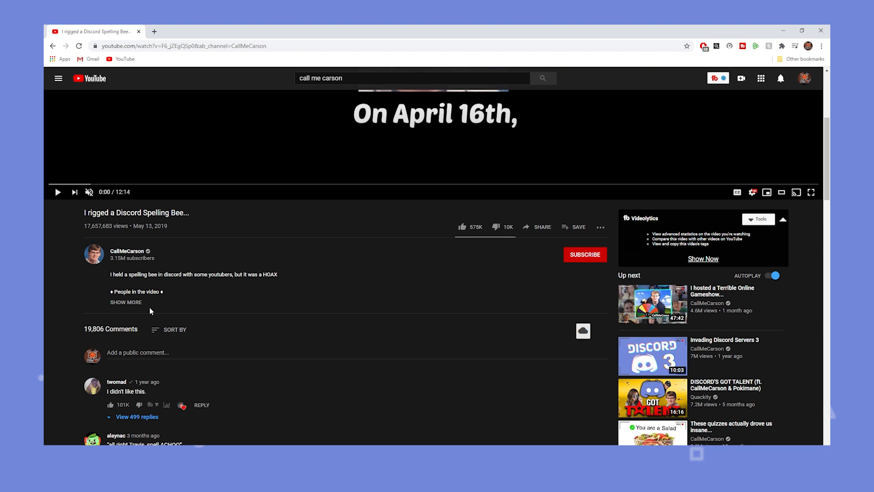
# Expand the video description and follow its discord.gg link to the CallMeCarson Discord Cult invite
pyautogui.click(126, 302)
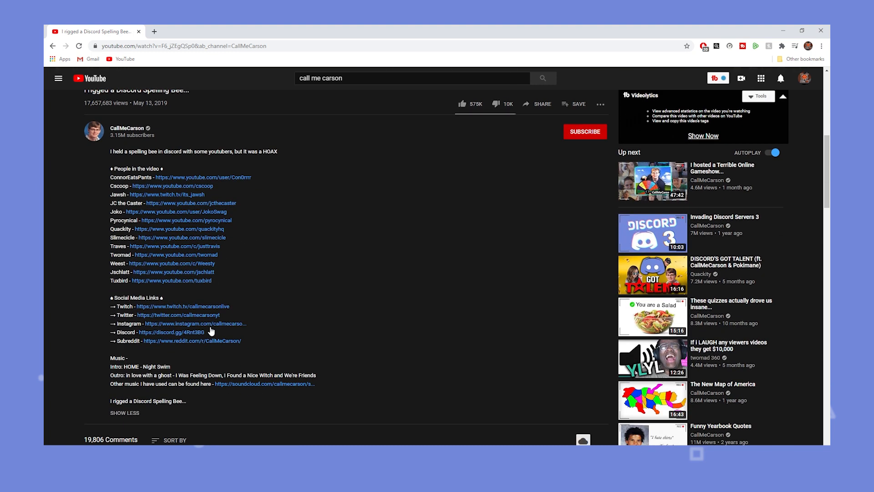
pyautogui.scroll(-3)
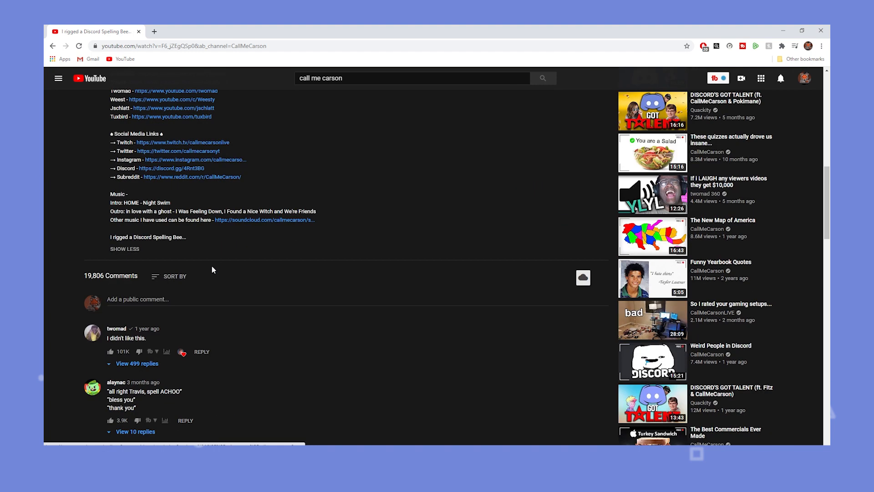
pyautogui.click(171, 168)
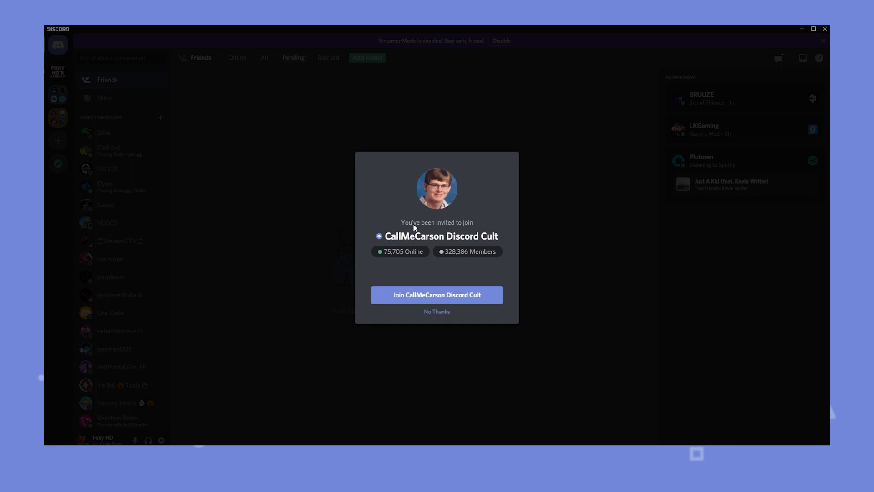
pyautogui.moveTo(441, 251)
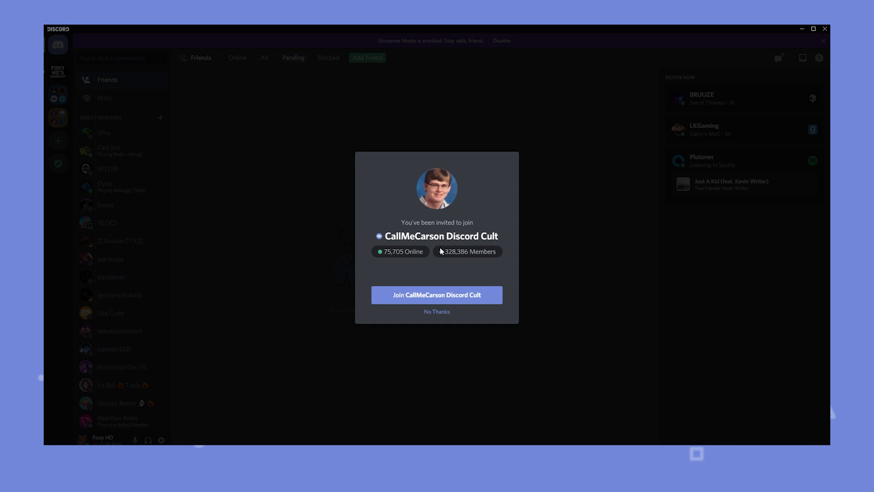